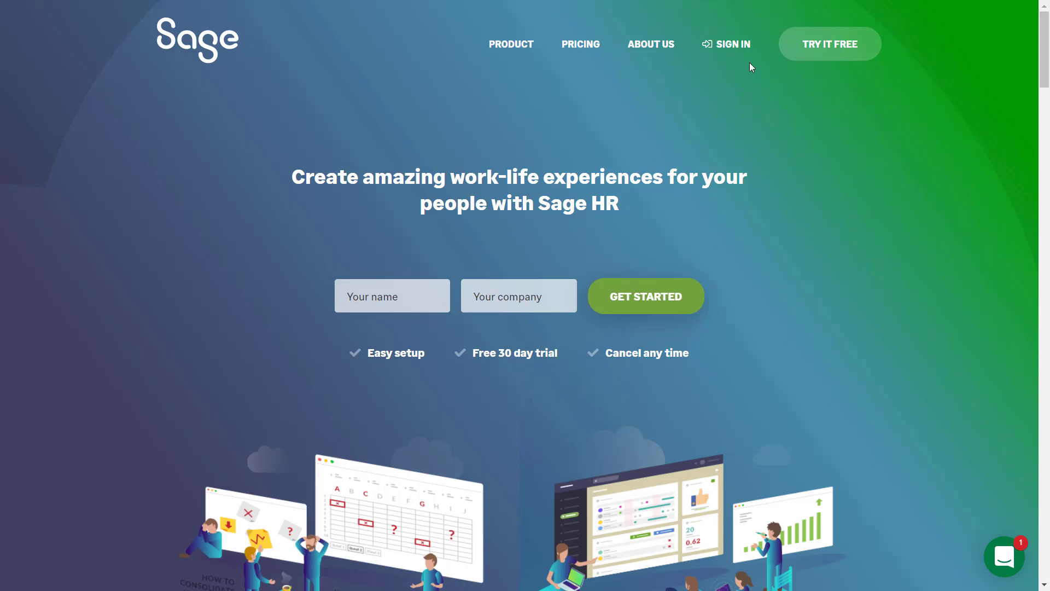
mouse_move(830, 44)
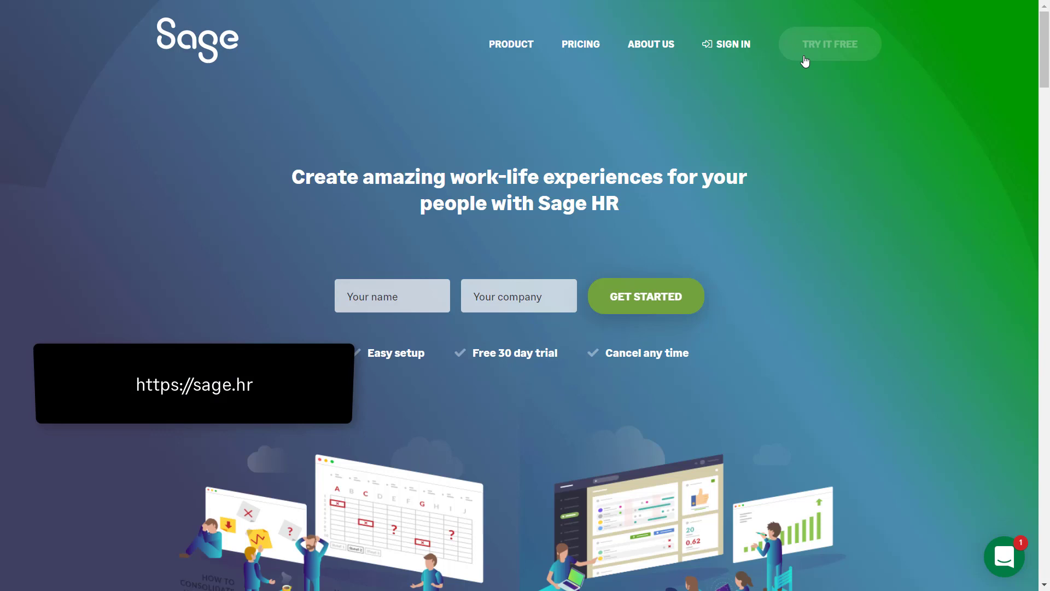
mouse_move(847, 55)
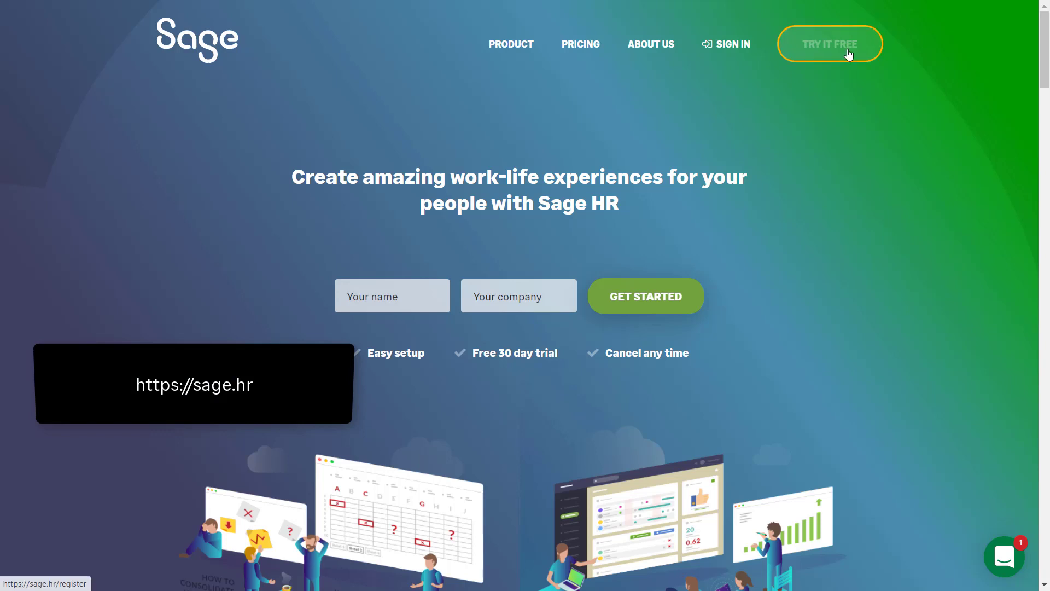
Step: Start the free trial via TRY IT FREE in the homepage navigation bar
click(829, 43)
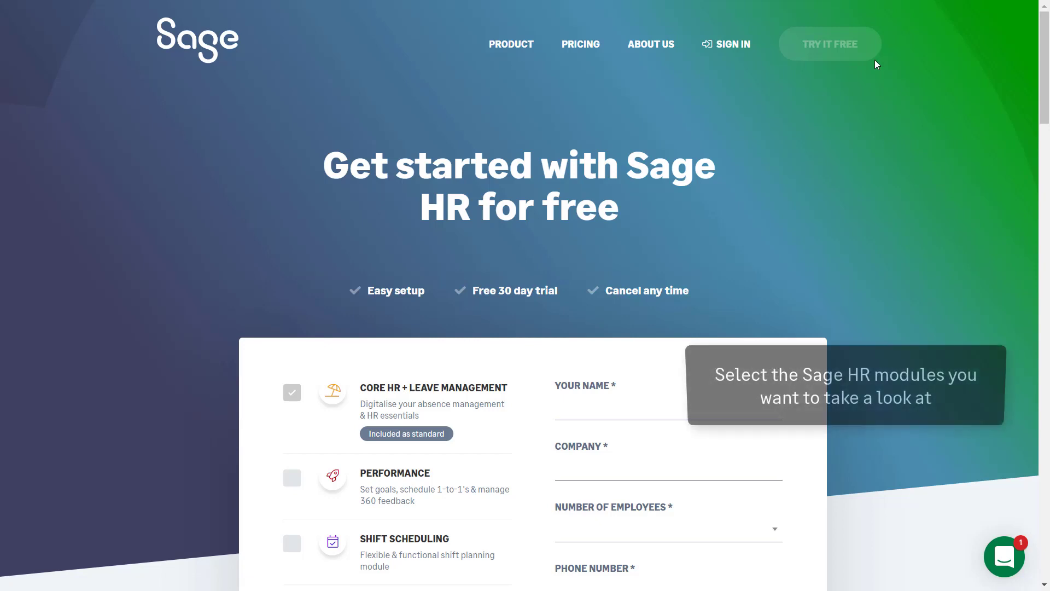
Step: Select Performance, Shift Scheduling, Timesheets, Expenses and Recruitment modules for the trial
scroll(down, 3)
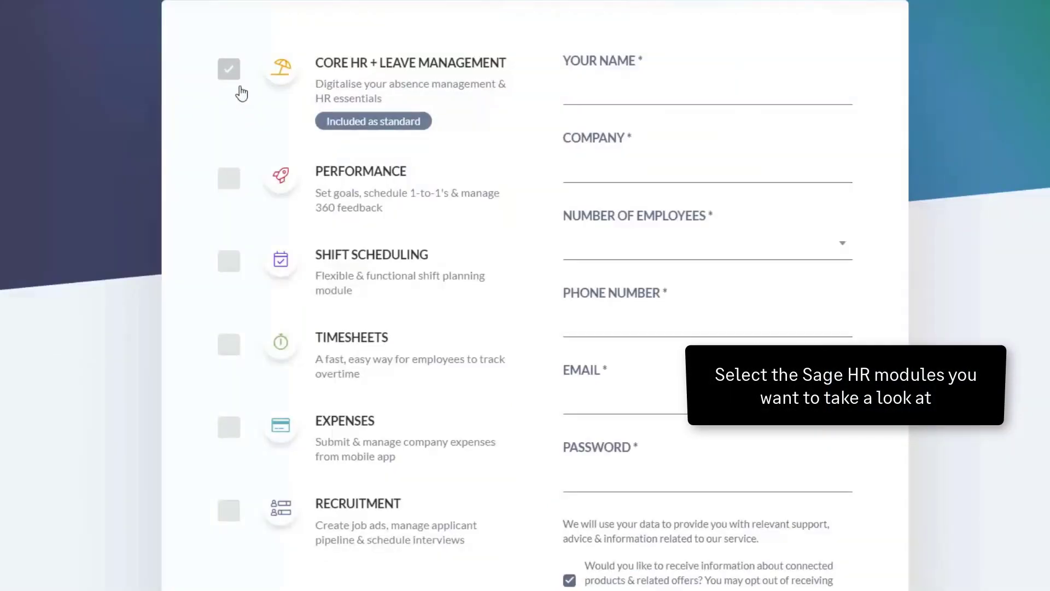
click(229, 261)
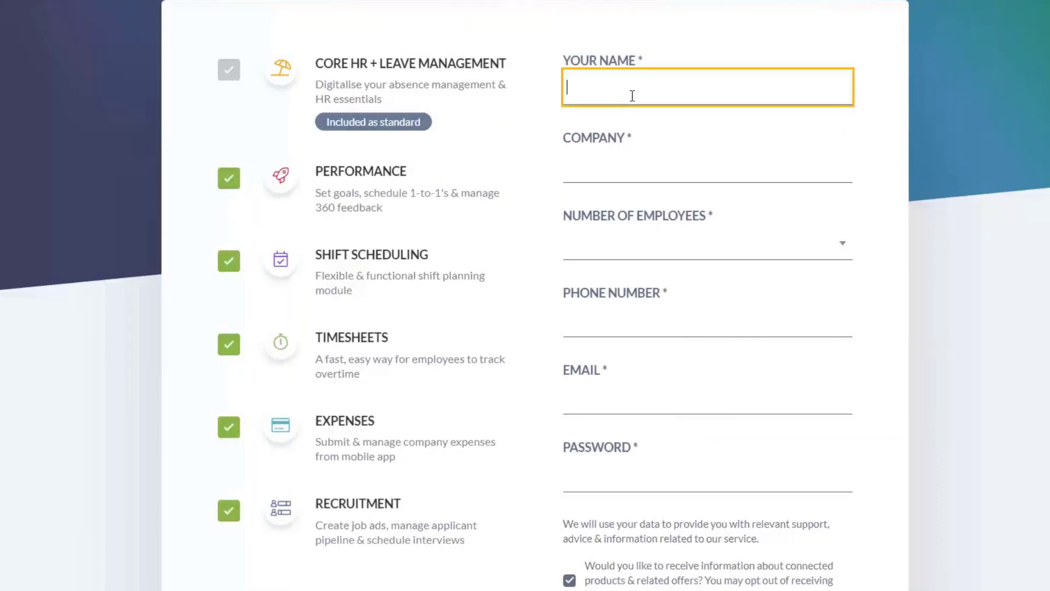
Step: Enter the name 'Name Surname' and company 'Sage Training'
text(Name)
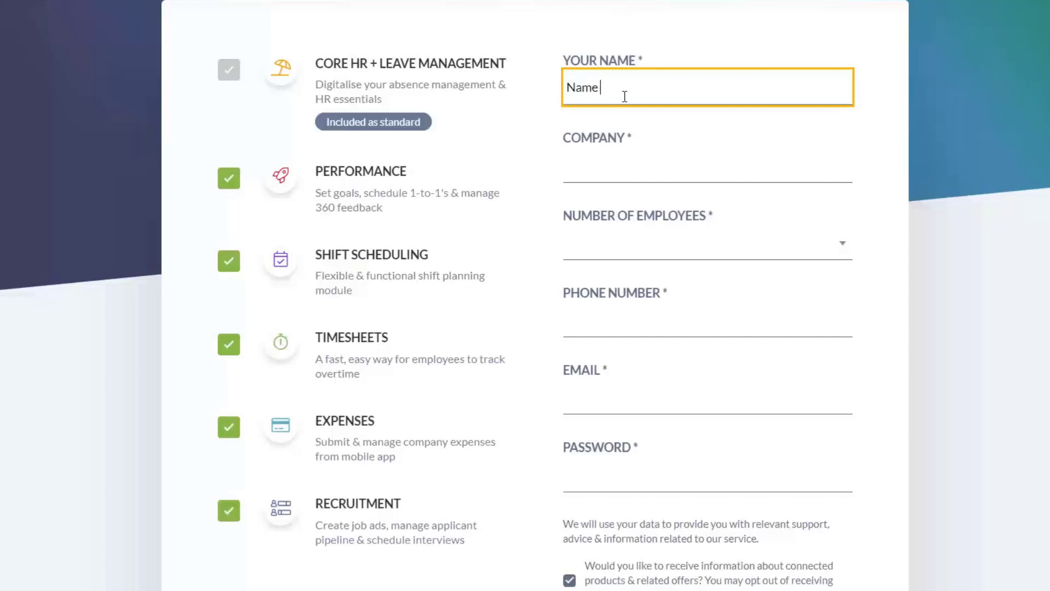
text(Surname)
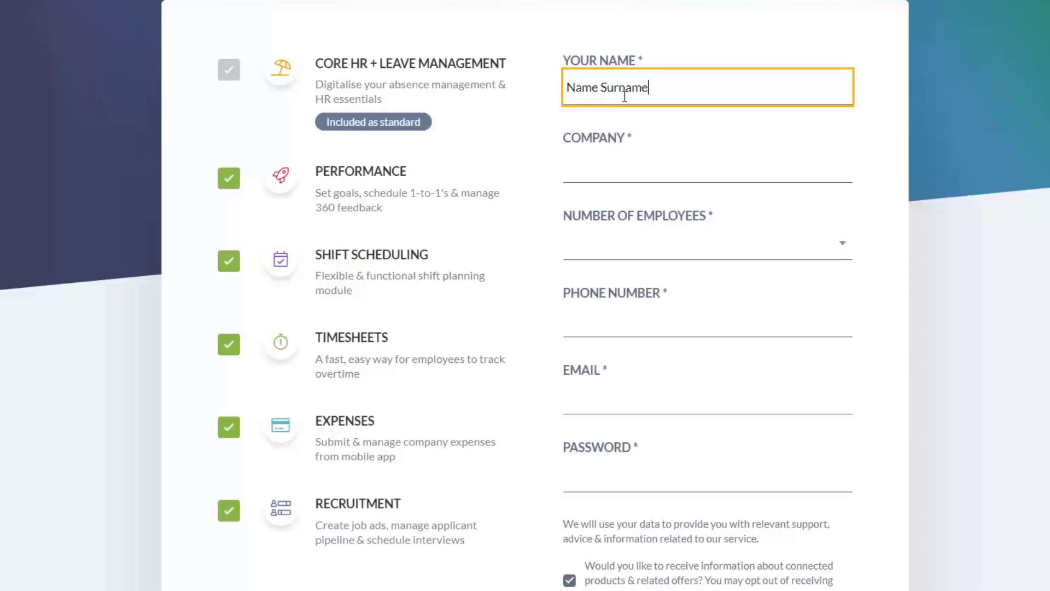
click(707, 164)
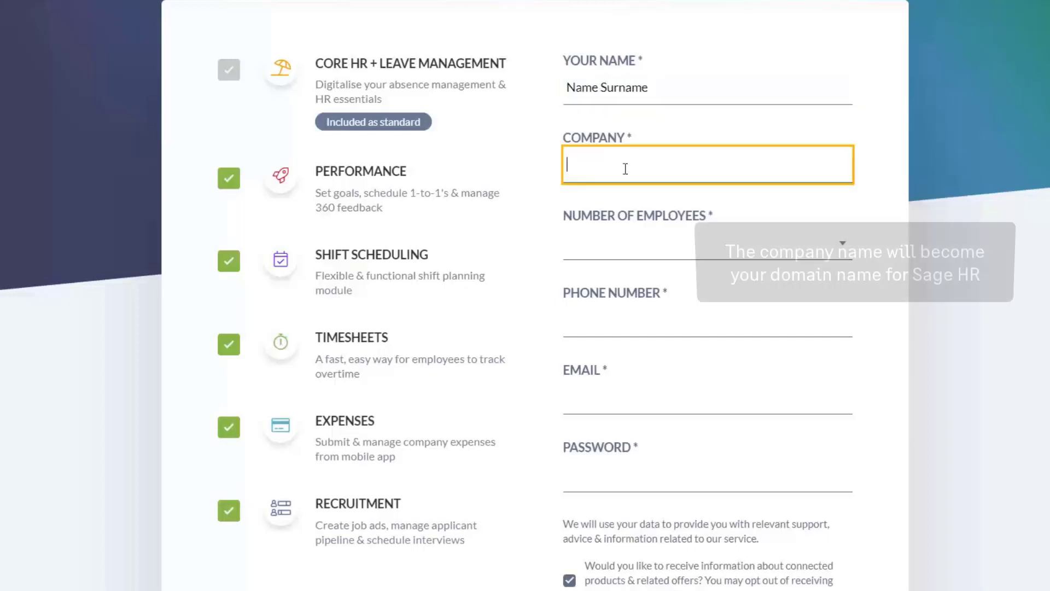
text(Sage Tr)
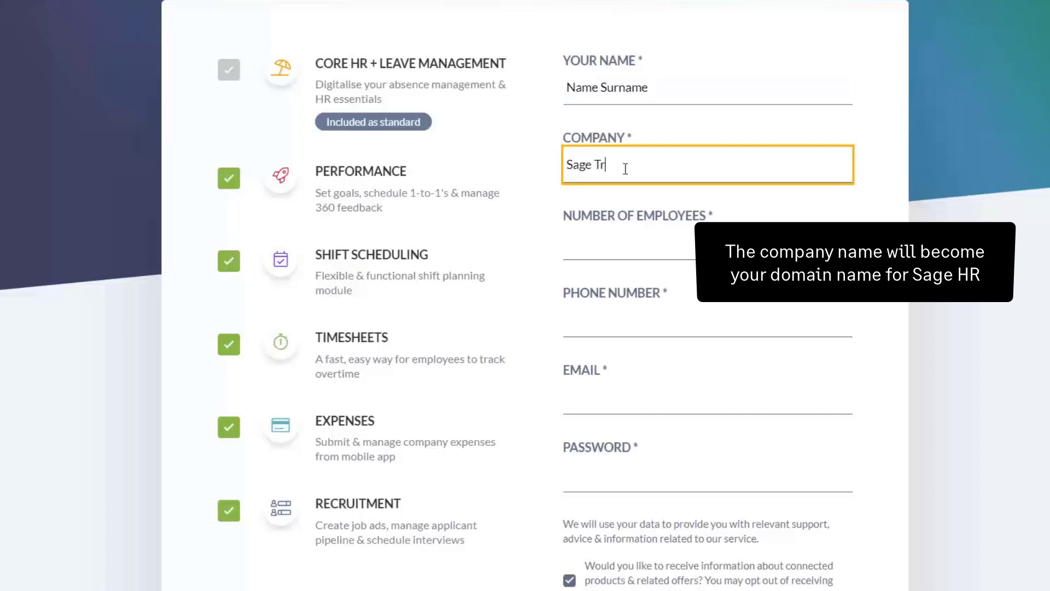
text(aining)
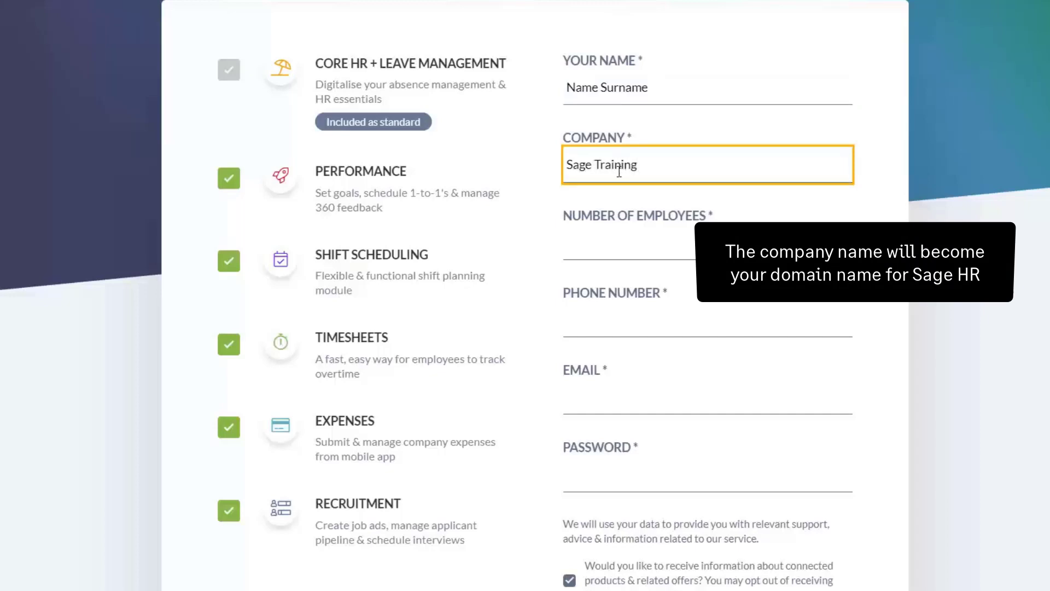
mouse_move(628, 269)
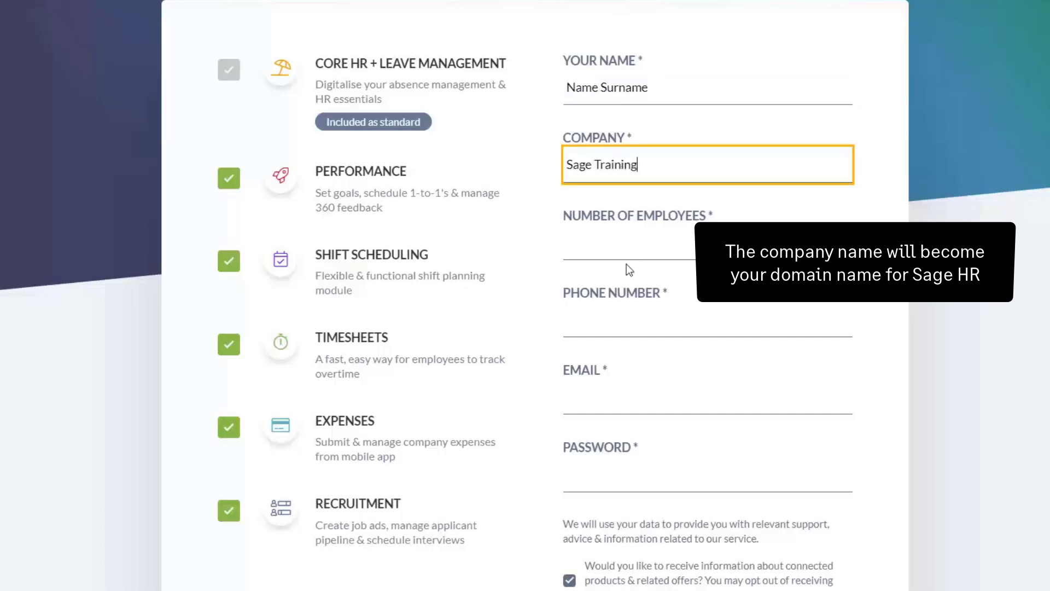
Step: Set the number of employees to 250-499
click(706, 242)
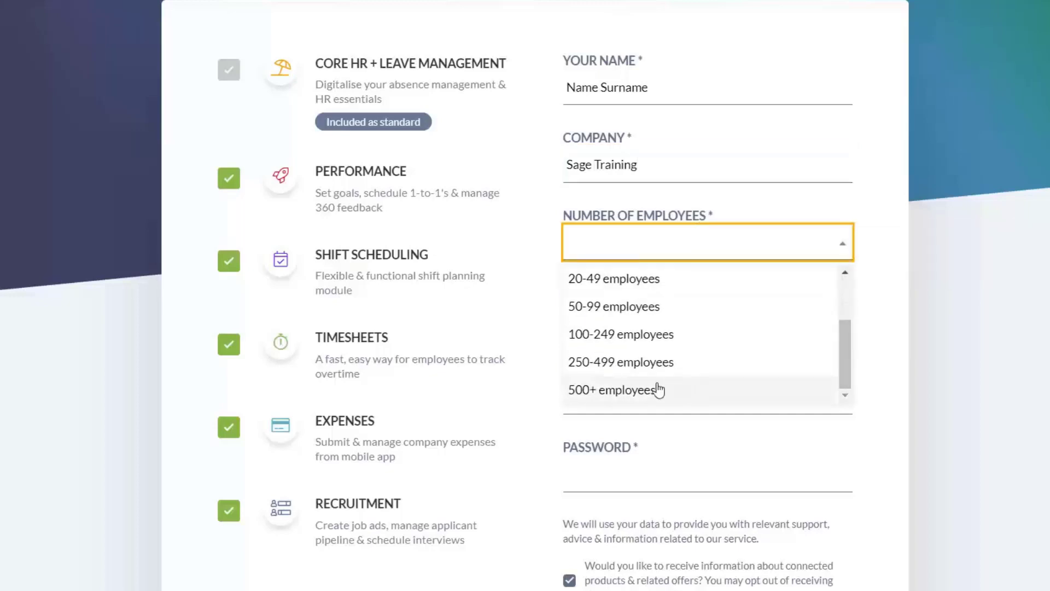
click(621, 362)
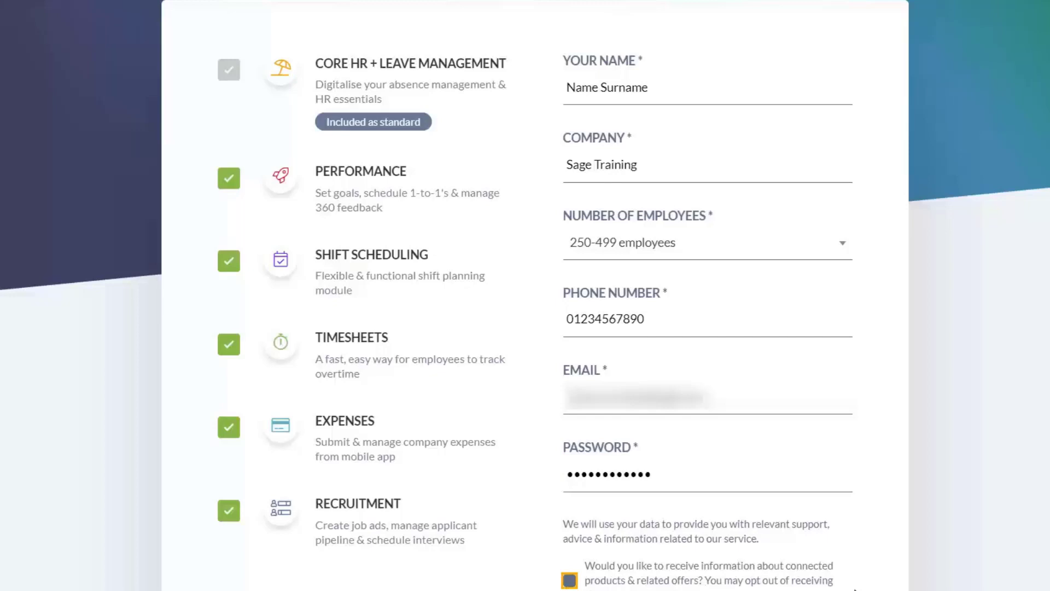
Step: Confirm 'I'm not a robot', submit with GET STARTED, and accept all cookies on the dashboard
scroll(down, 3)
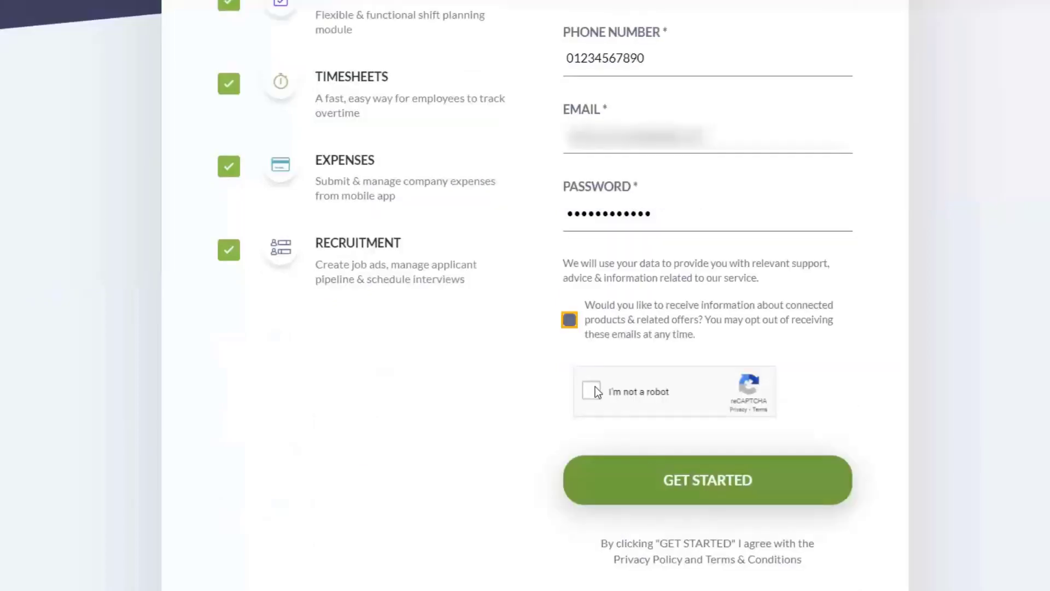
click(592, 392)
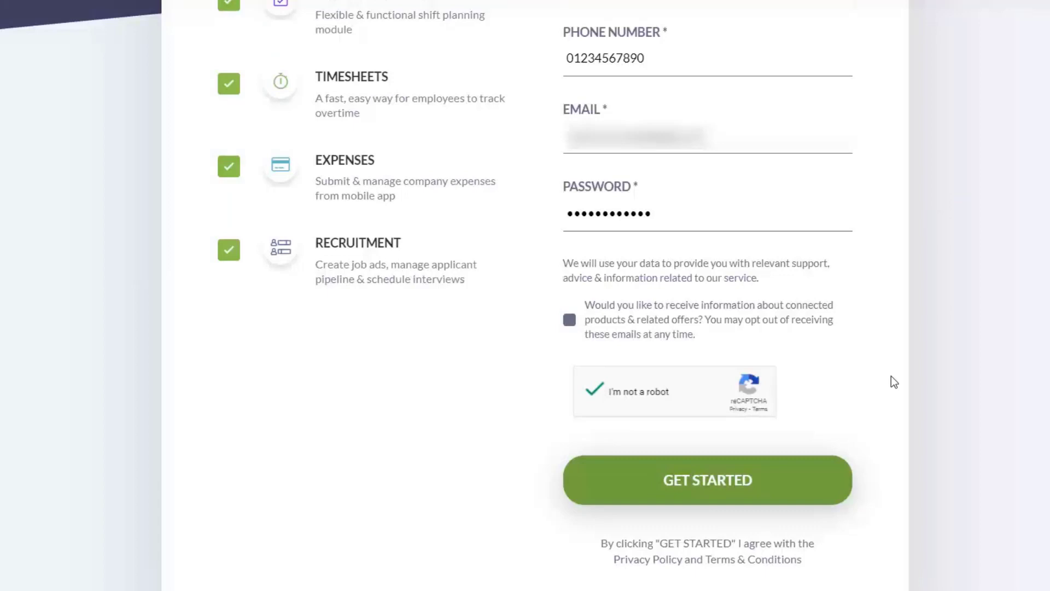
click(707, 480)
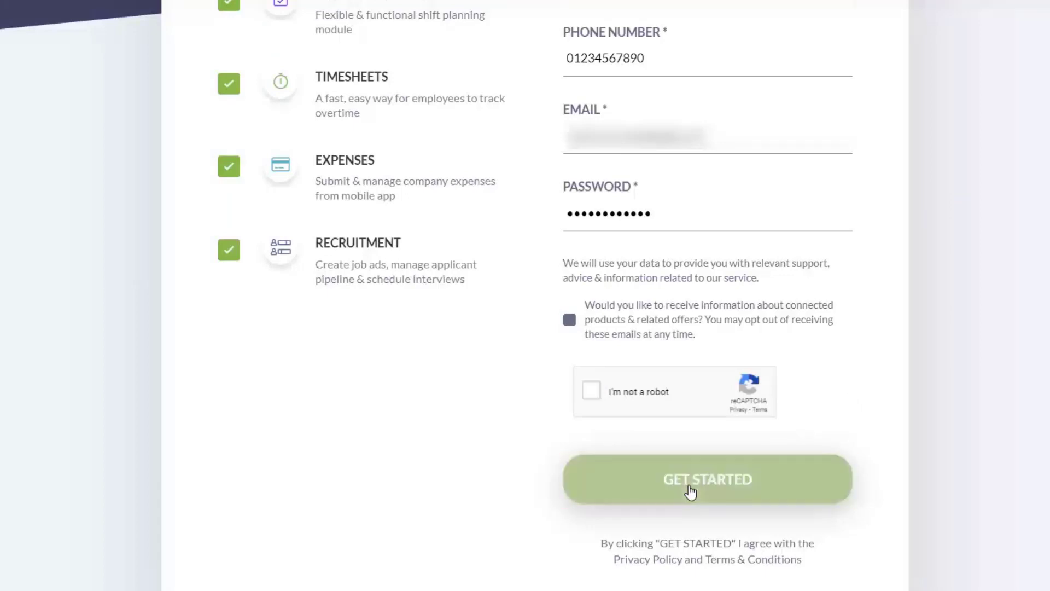
click(708, 479)
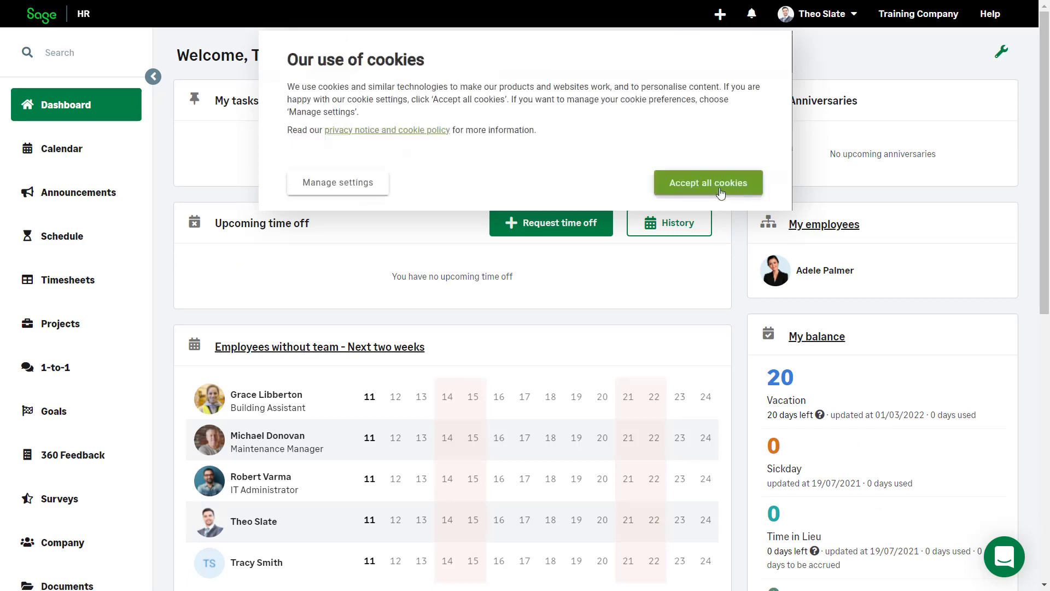